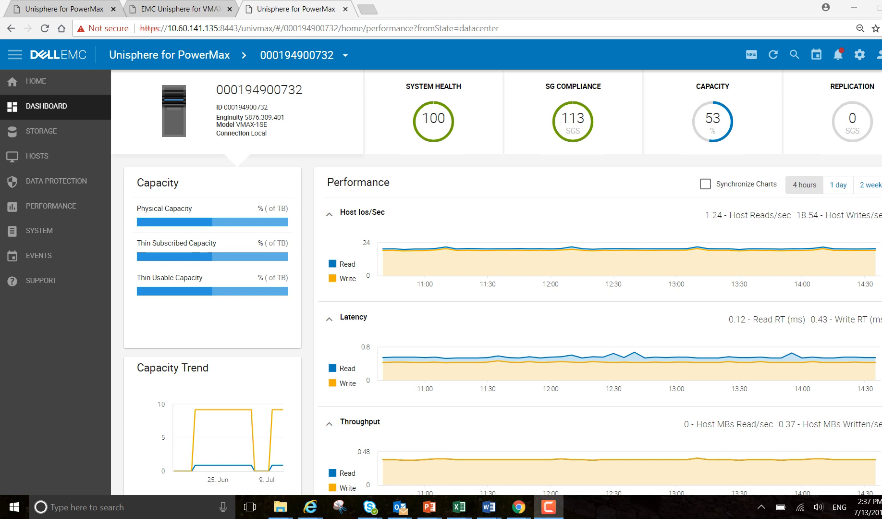
{"action": "mouse_move", "coordinate": [859, 55]}
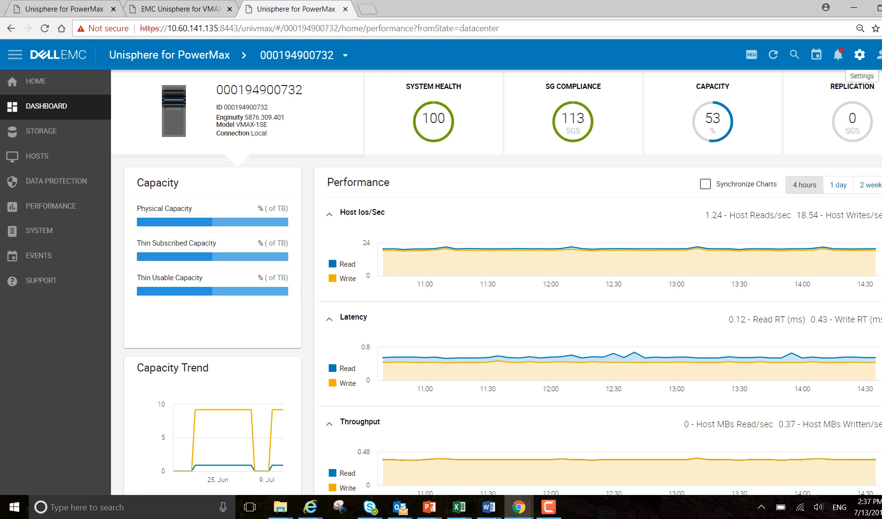
Go to Settings > Unisphere Databases > Performance Databases, applying the unsaved preference changes.
{"action": "left_click", "coordinate": [860, 55]}
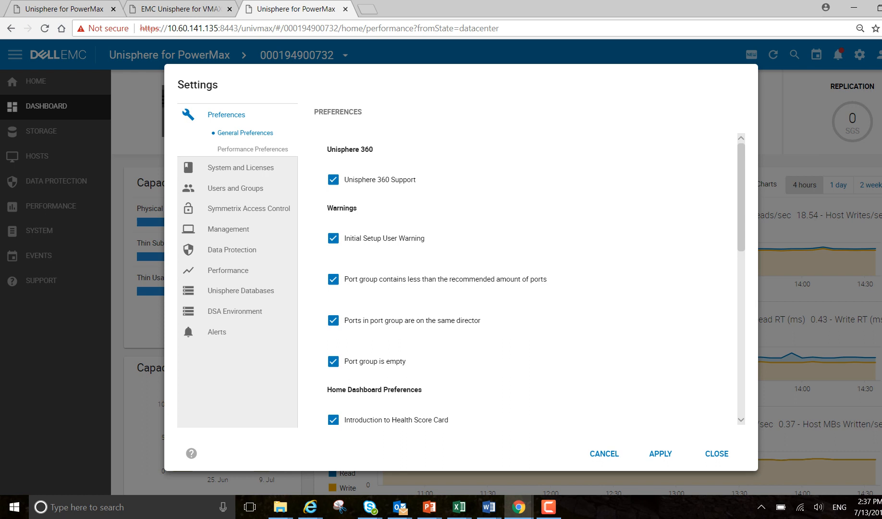
{"action": "left_click", "coordinate": [231, 250]}
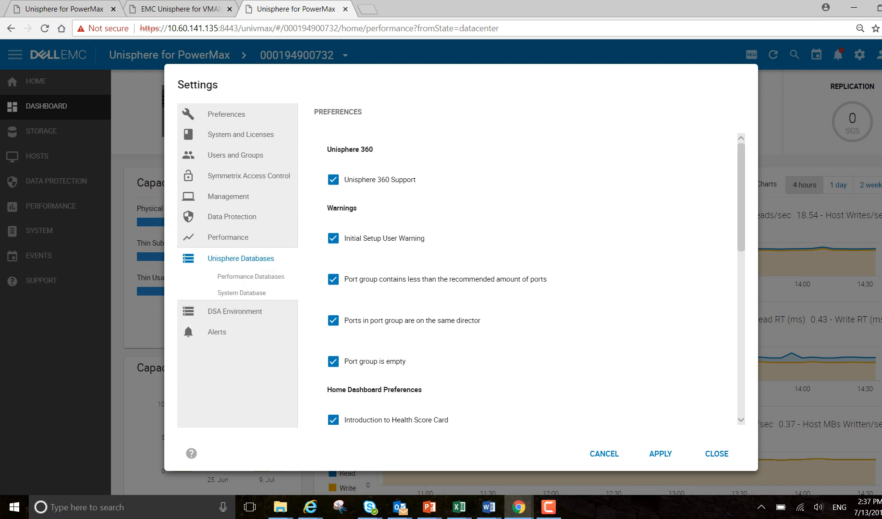
{"action": "left_click", "coordinate": [252, 277]}
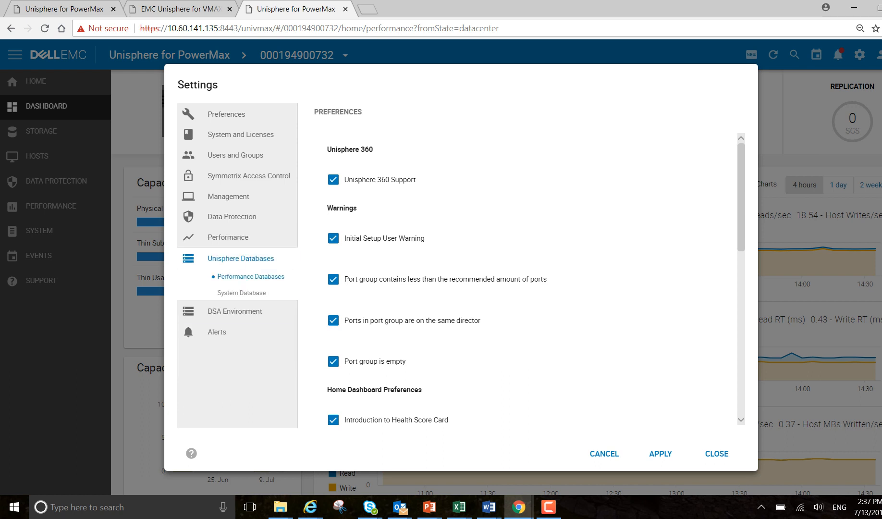
{"action": "left_click", "coordinate": [715, 454]}
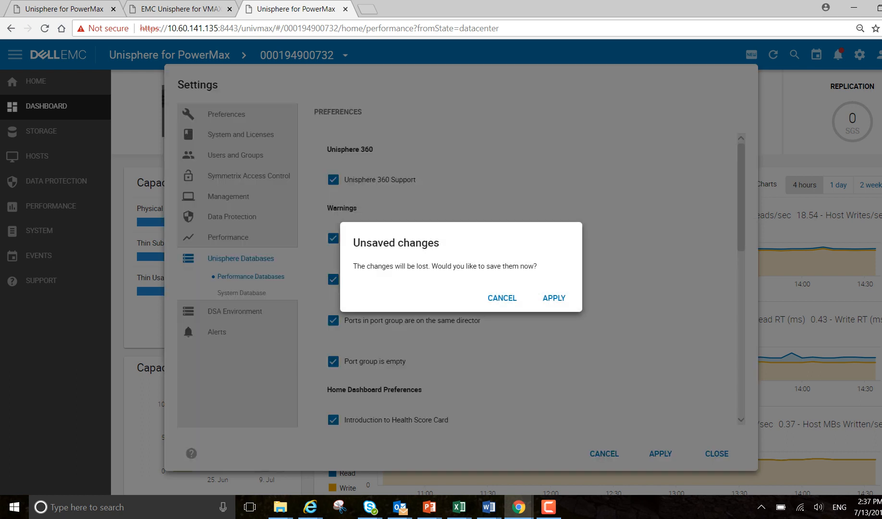
{"action": "left_click", "coordinate": [501, 298]}
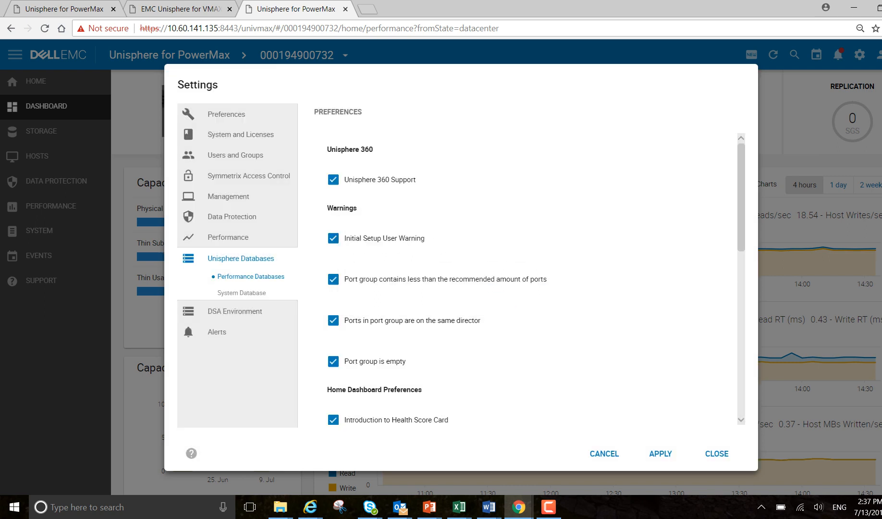
{"action": "left_click", "coordinate": [660, 453]}
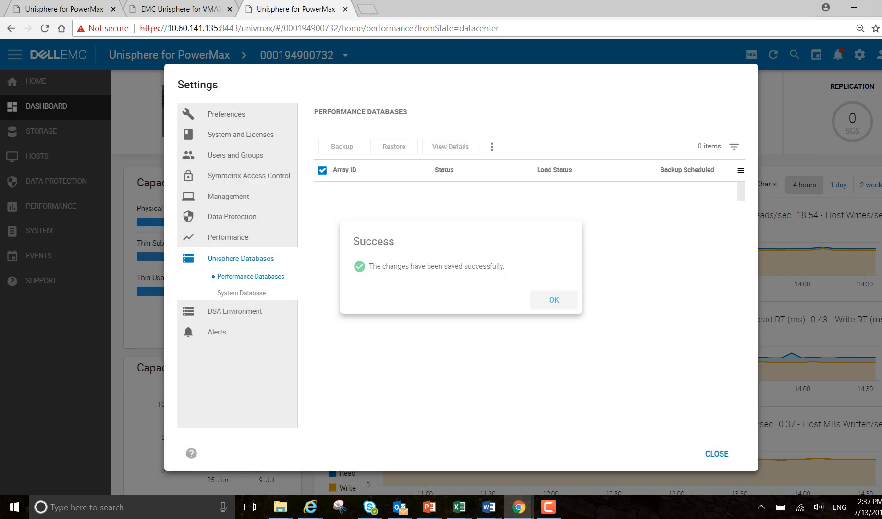
{"action": "left_click", "coordinate": [553, 299]}
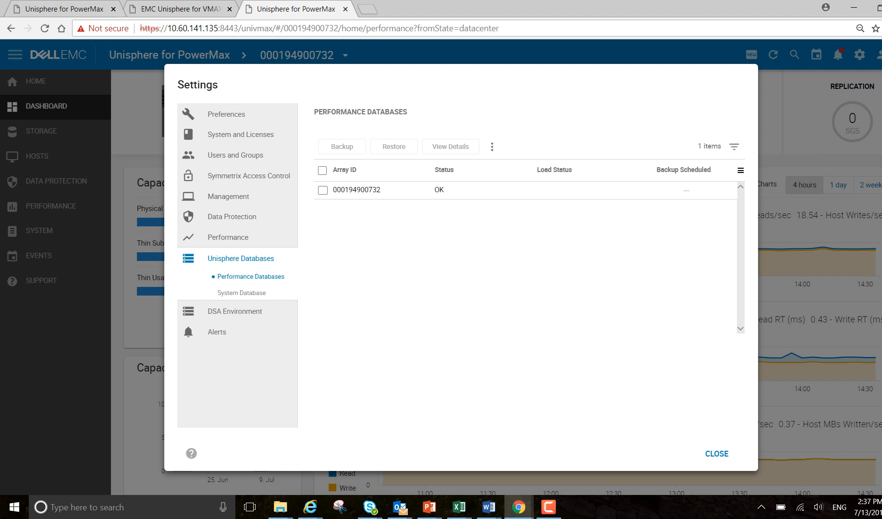
{"action": "left_click", "coordinate": [323, 190]}
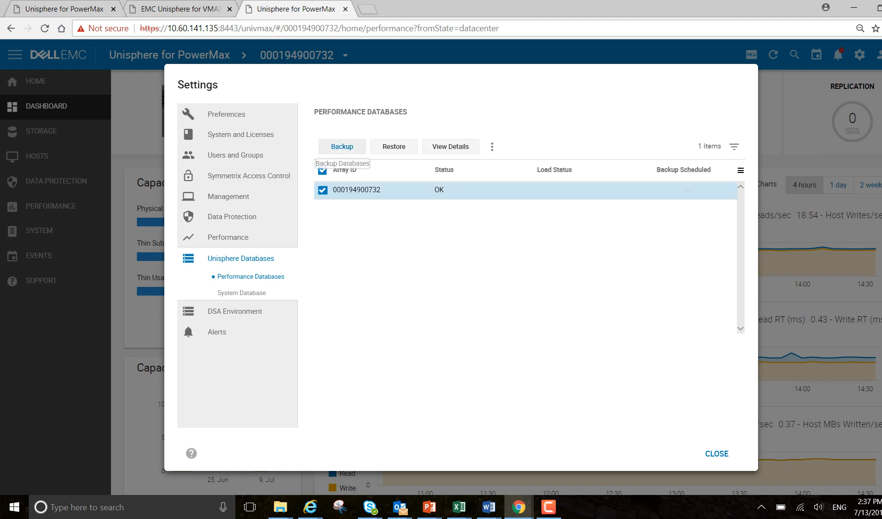
Back up as DBbackupPerf with last-day diagnostics and named real time traces, set to Schedule.
{"action": "left_click", "coordinate": [341, 146]}
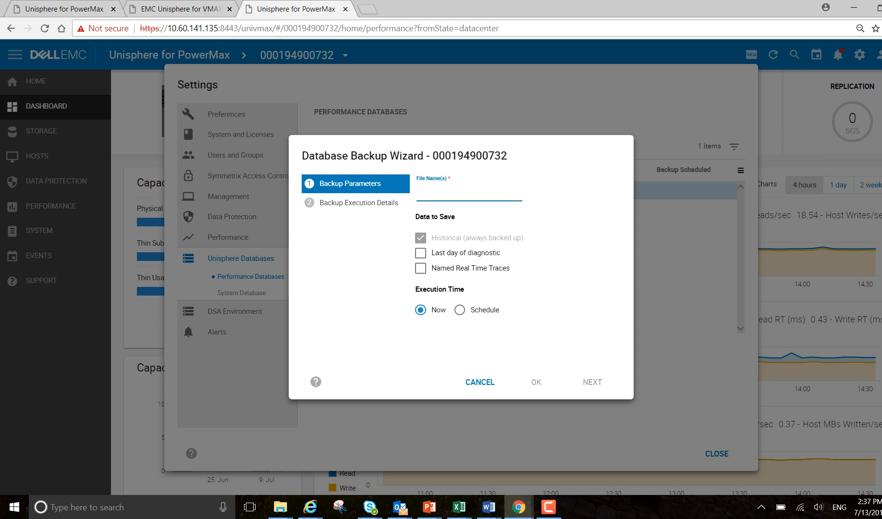
{"action": "type", "text": "d"}
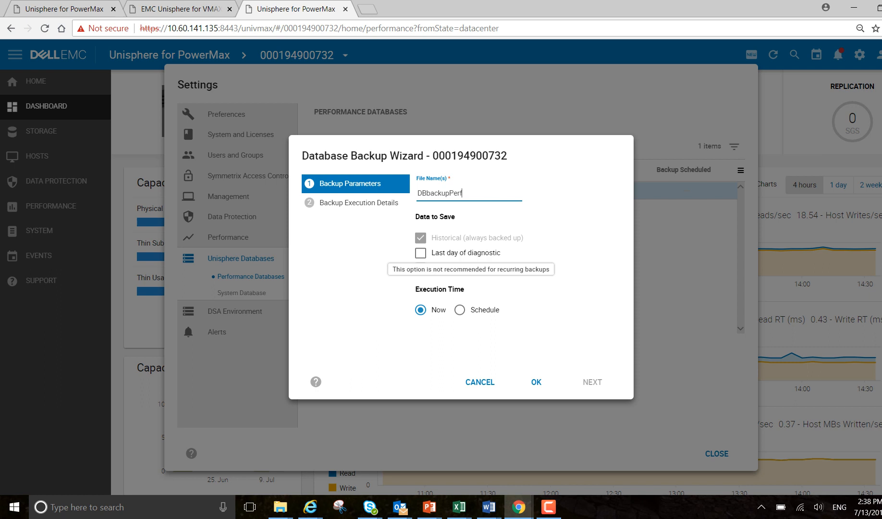
{"action": "left_click", "coordinate": [420, 253]}
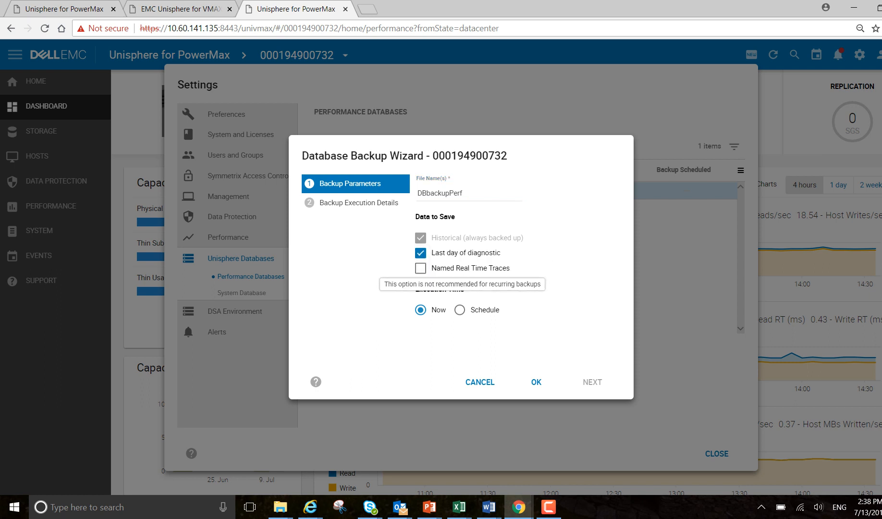
{"action": "left_click", "coordinate": [421, 268]}
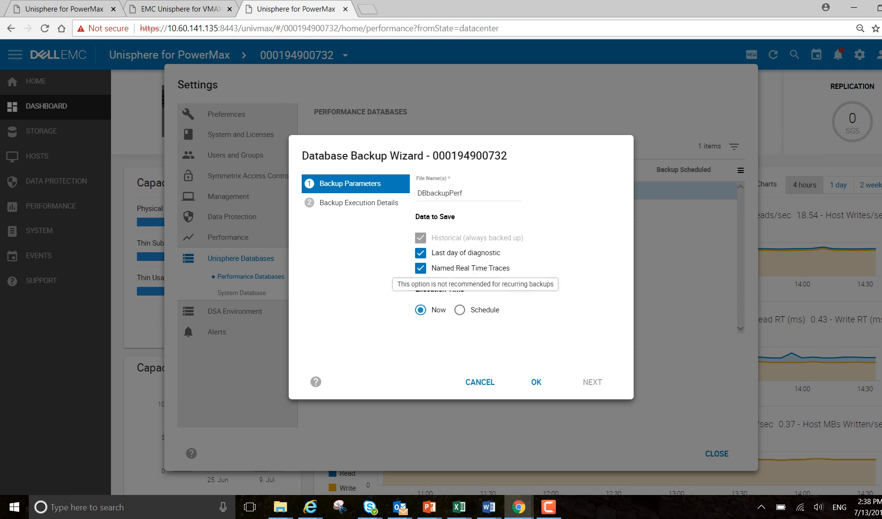
{"action": "left_click", "coordinate": [460, 309]}
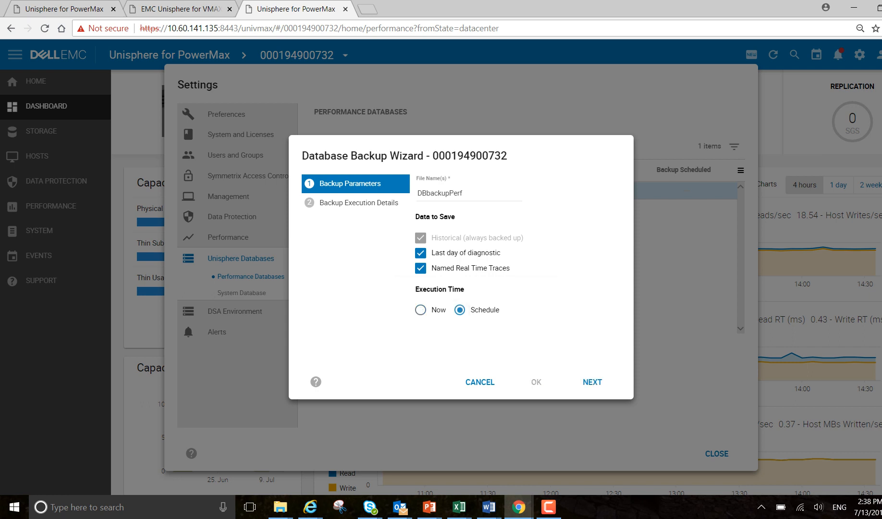
Schedule the backup to recur all seven days at 04:55 PM from 7/13/2018, and submit.
{"action": "left_click", "coordinate": [592, 381]}
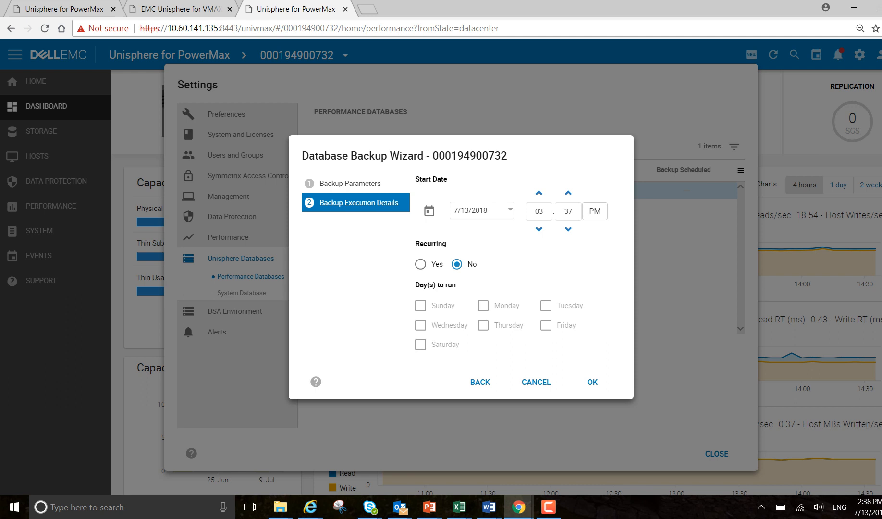
{"action": "left_click", "coordinate": [420, 264]}
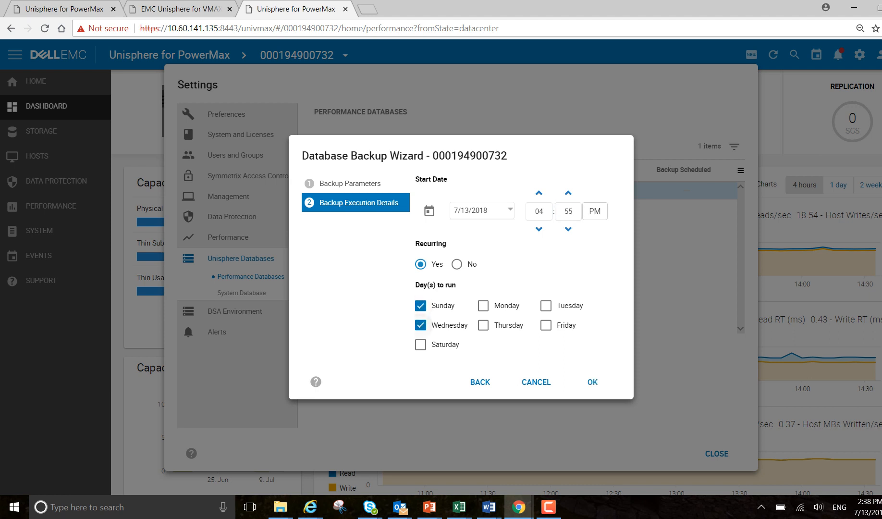
{"action": "left_click", "coordinate": [421, 344]}
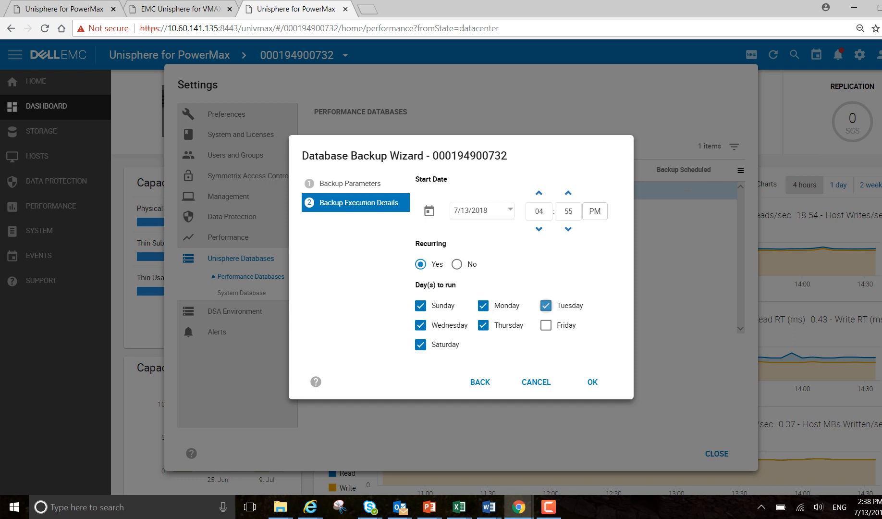
{"action": "left_click", "coordinate": [545, 325]}
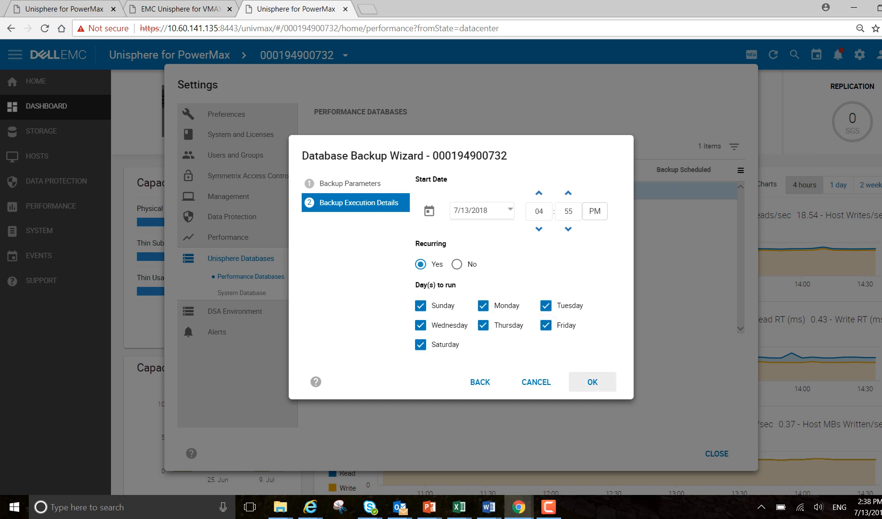
{"action": "left_click", "coordinate": [592, 381]}
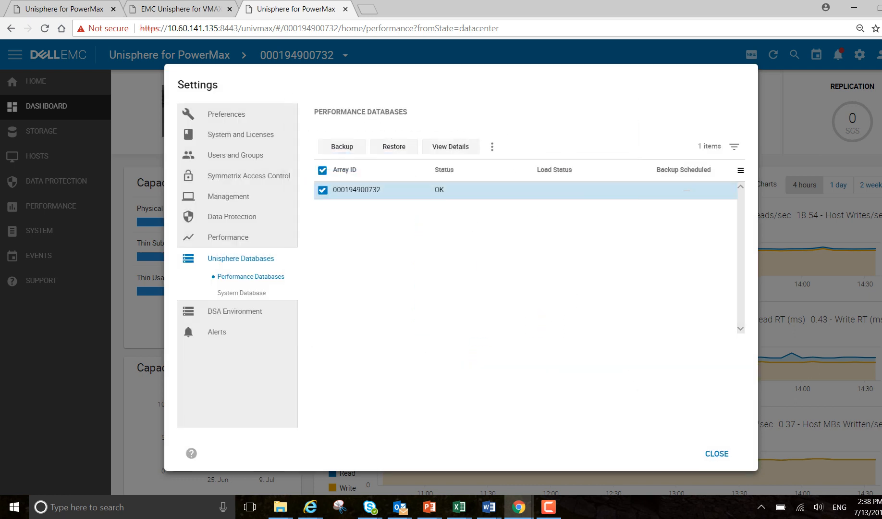